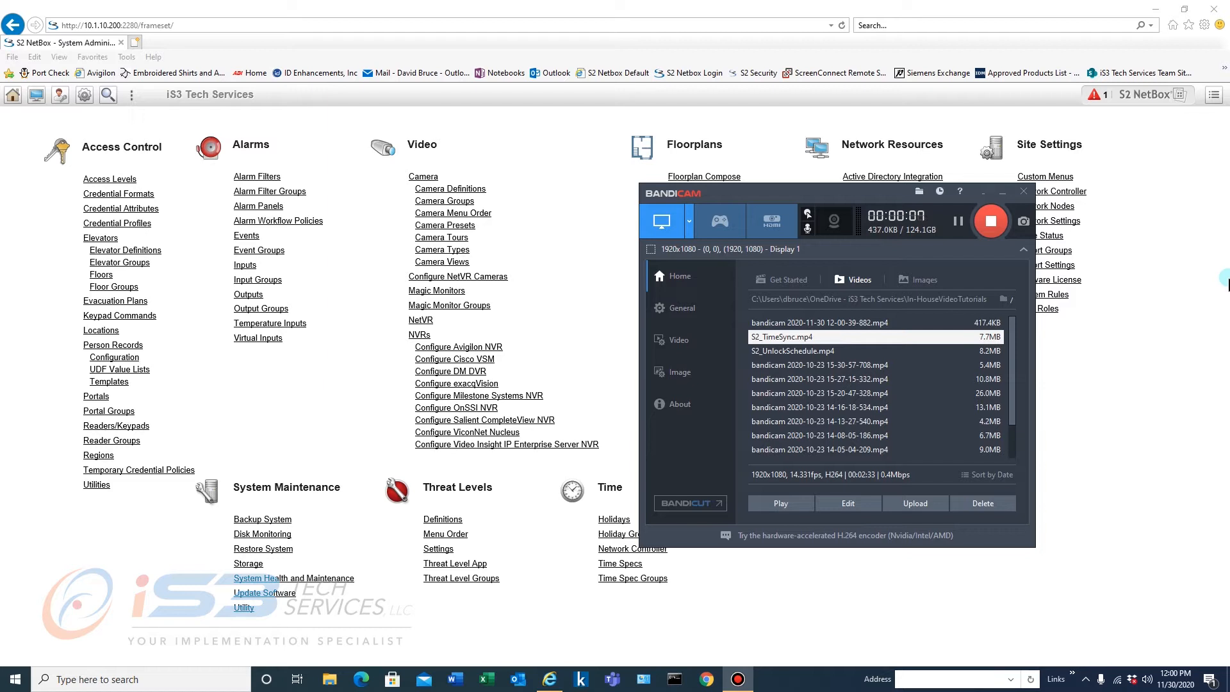
# Minimize the Bandicam recorder window to reveal the S2 NetBox main menu page.
pyautogui.click(1213, 95)
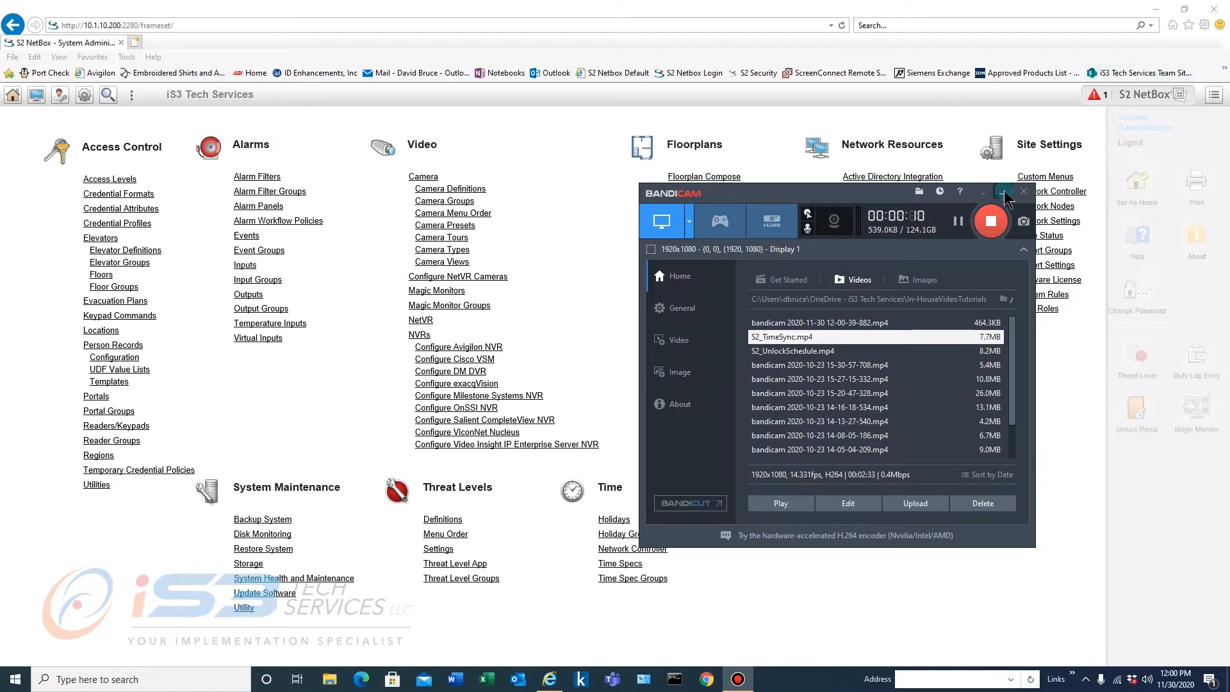
pyautogui.click(1022, 192)
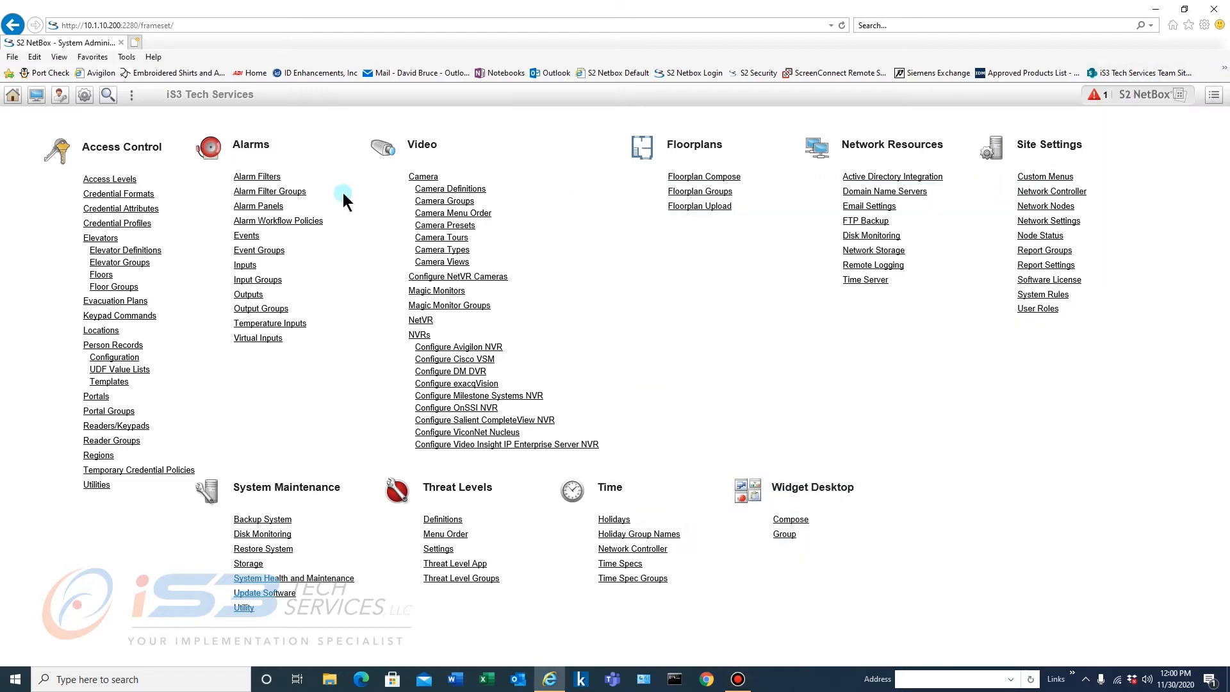
# Toggle the magnifier search sidebar several times, leaving it open with an empty search box.
pyautogui.click(107, 94)
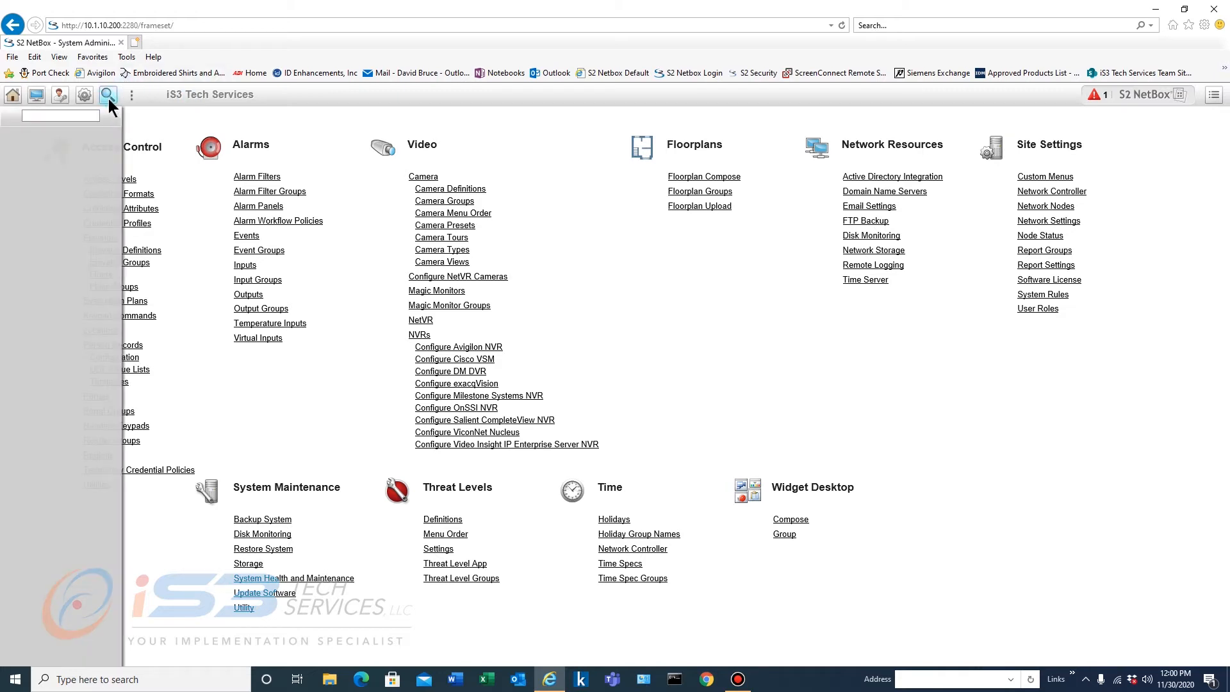
pyautogui.click(108, 94)
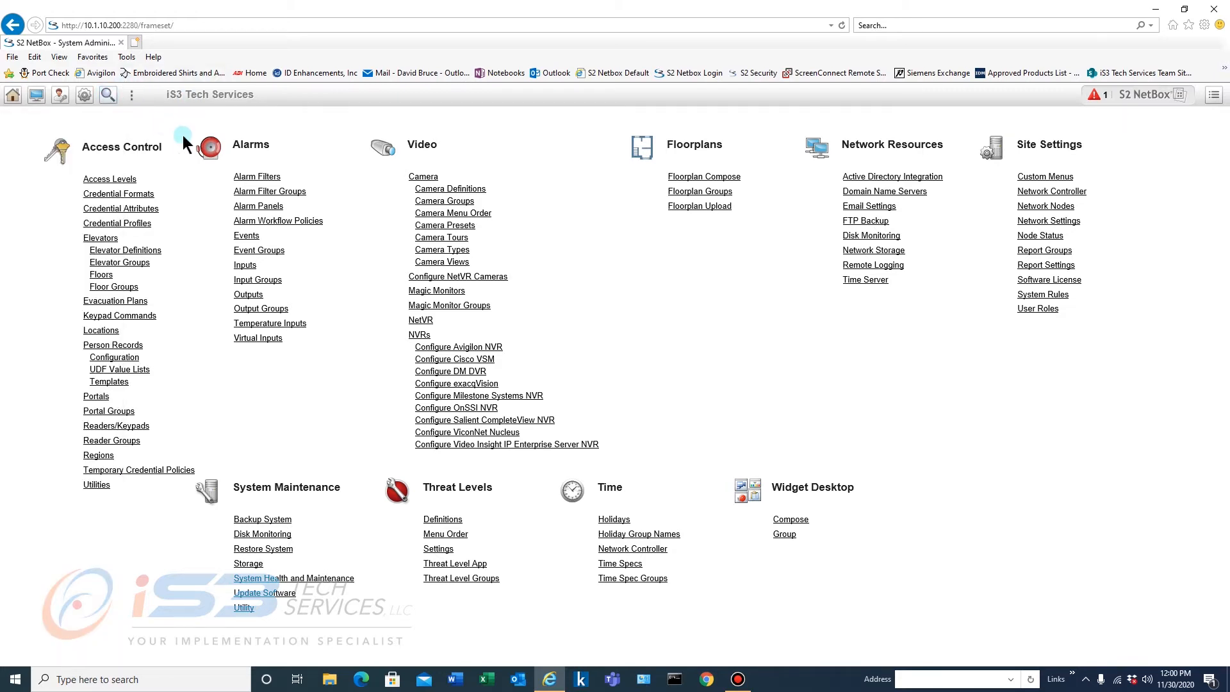
pyautogui.click(108, 94)
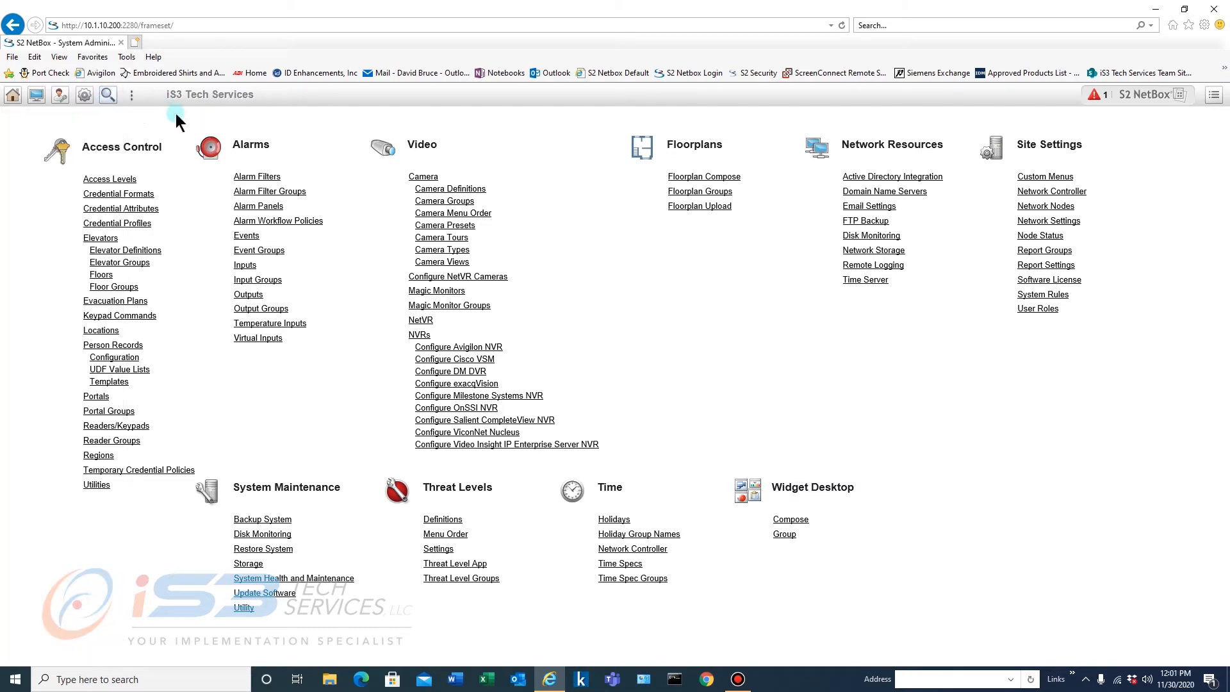
pyautogui.click(108, 94)
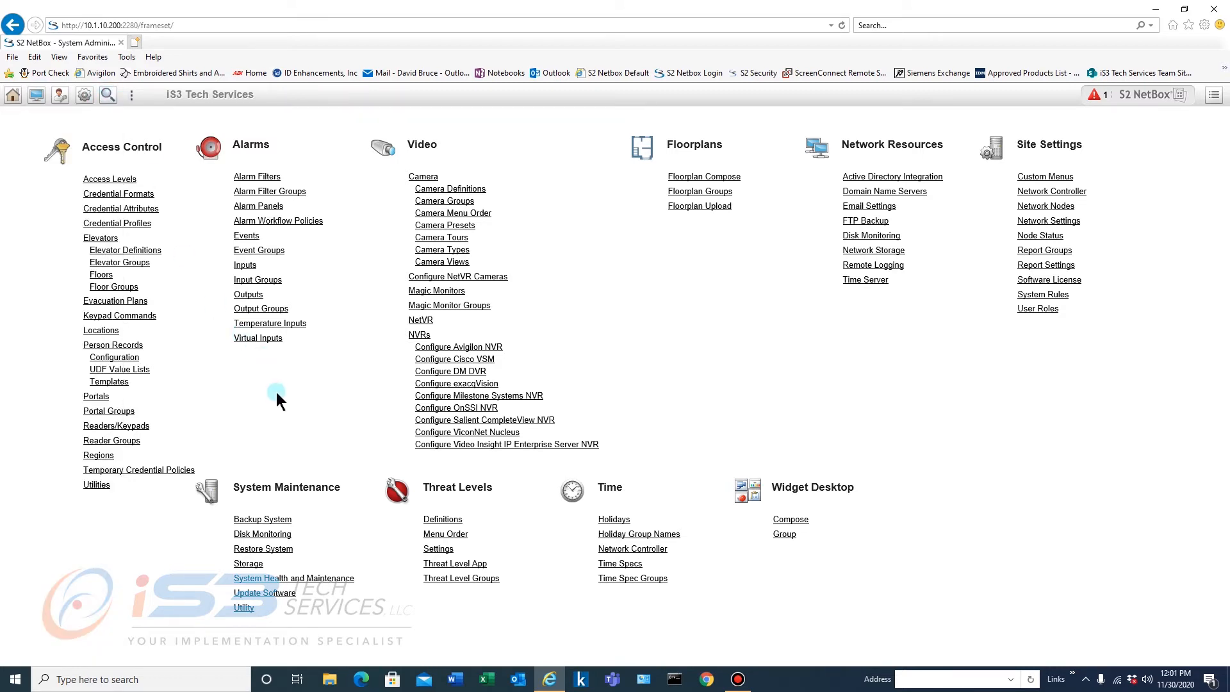
pyautogui.click(108, 94)
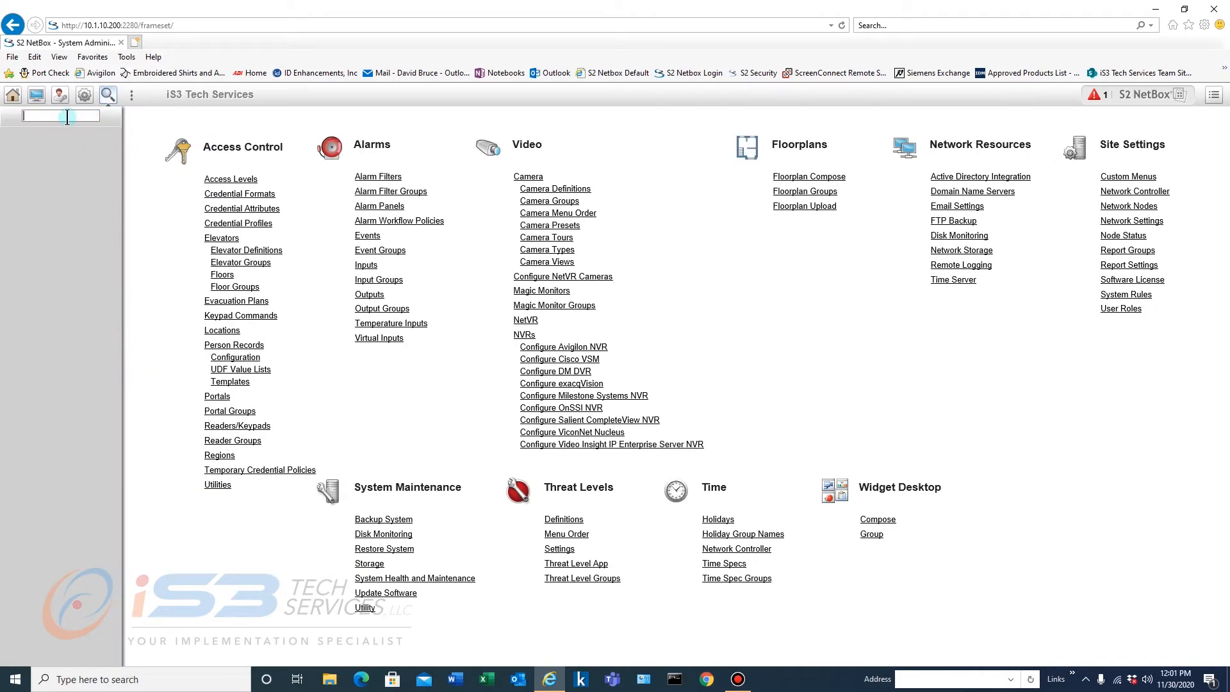
# Search 'portals' and open the Portals page showing the 2ND FL Stairwell portal.
pyautogui.write('por')
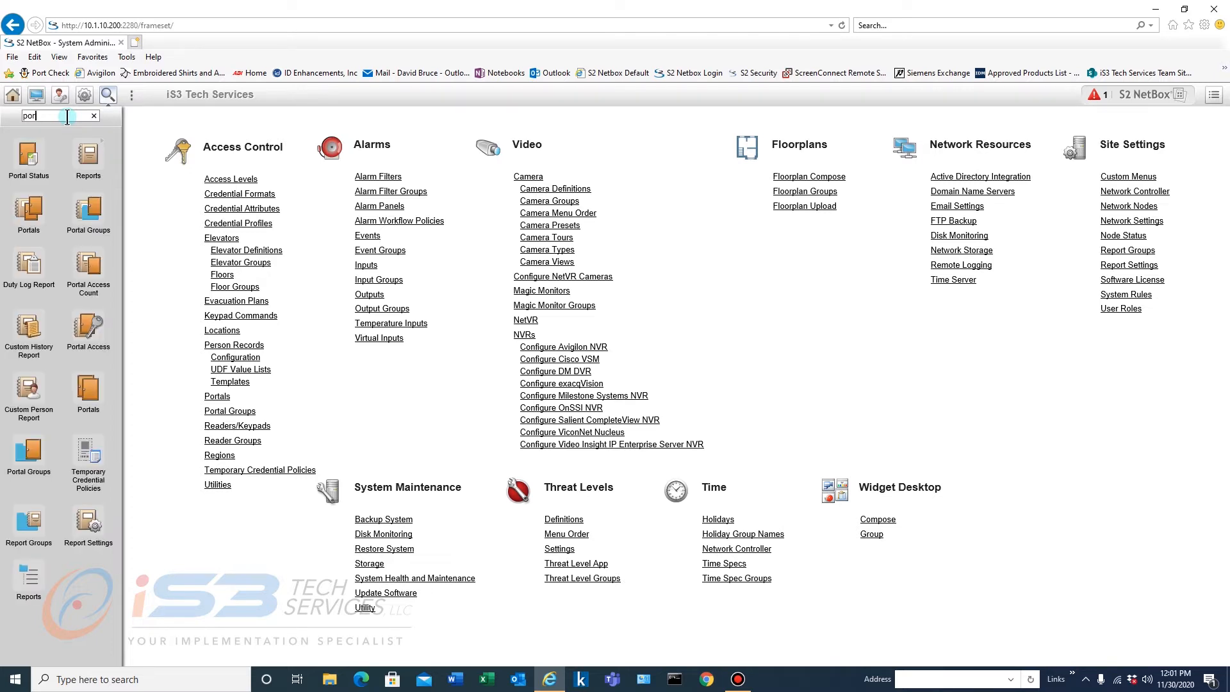
pyautogui.moveTo(815, 210)
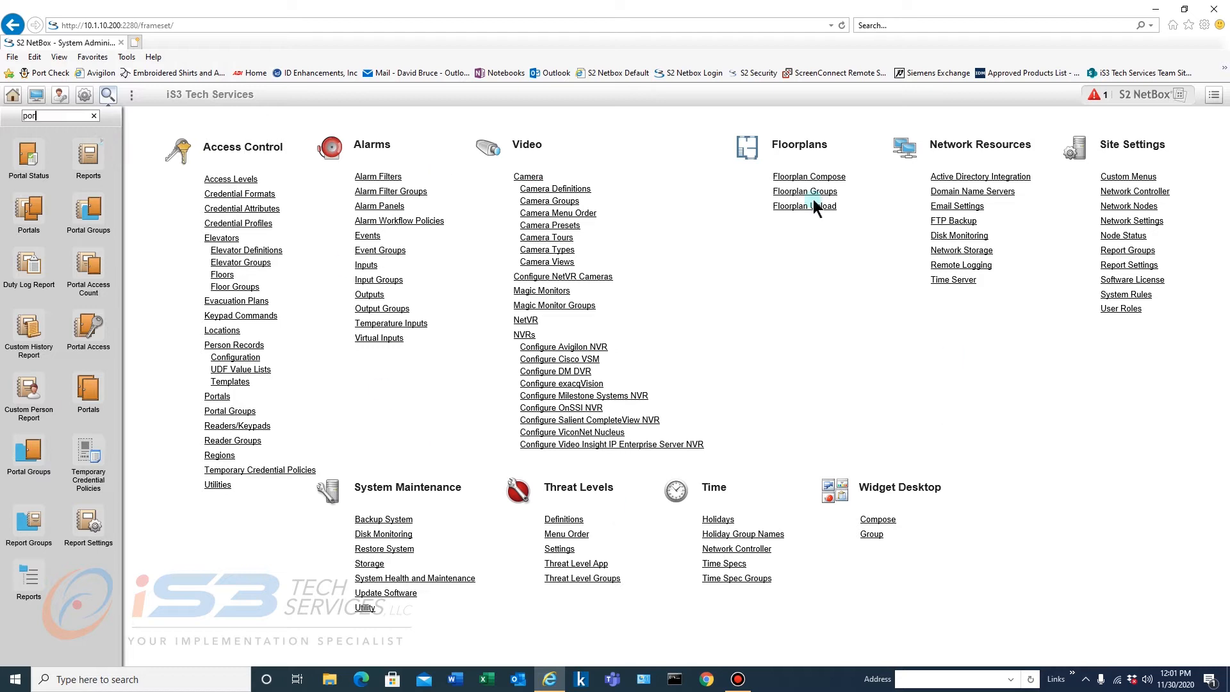
pyautogui.moveTo(28, 161)
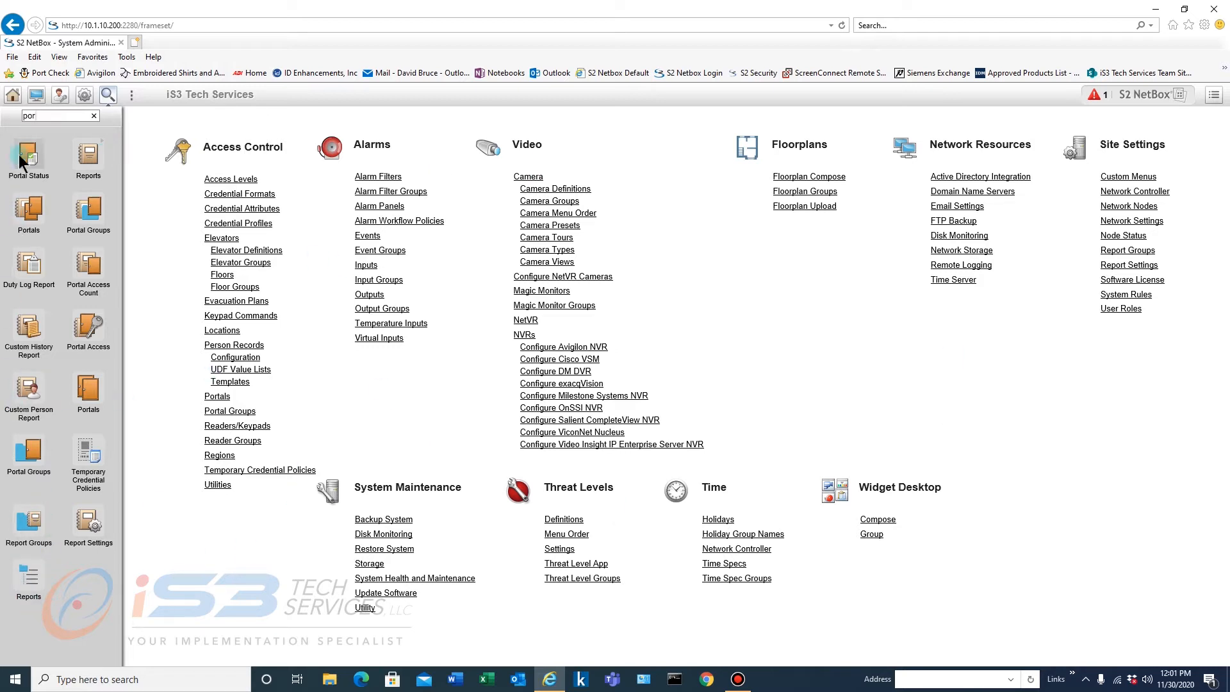
pyautogui.click(51, 115)
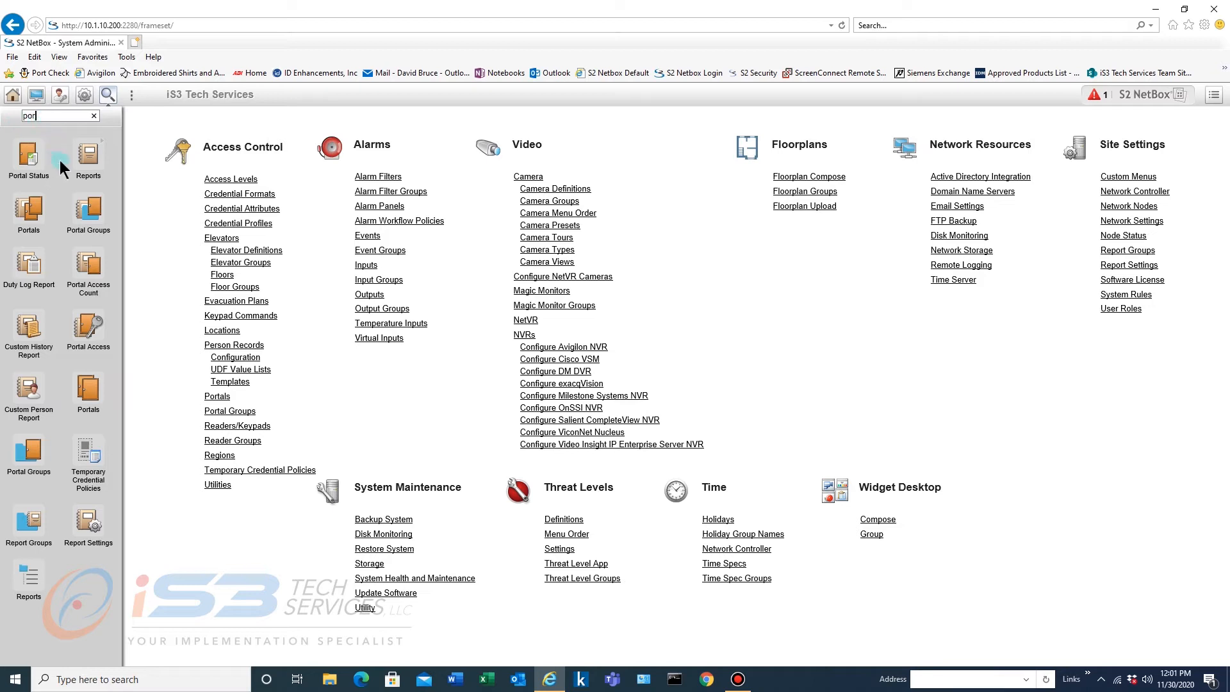
pyautogui.moveTo(65, 246)
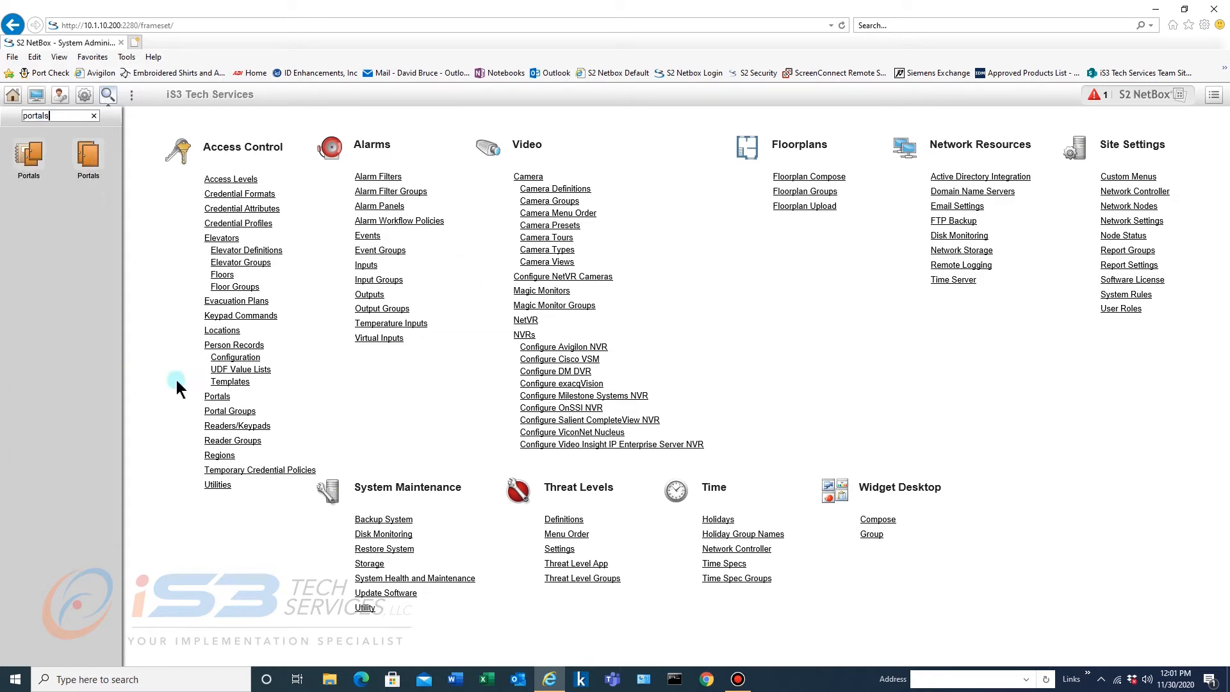
pyautogui.moveTo(125, 406)
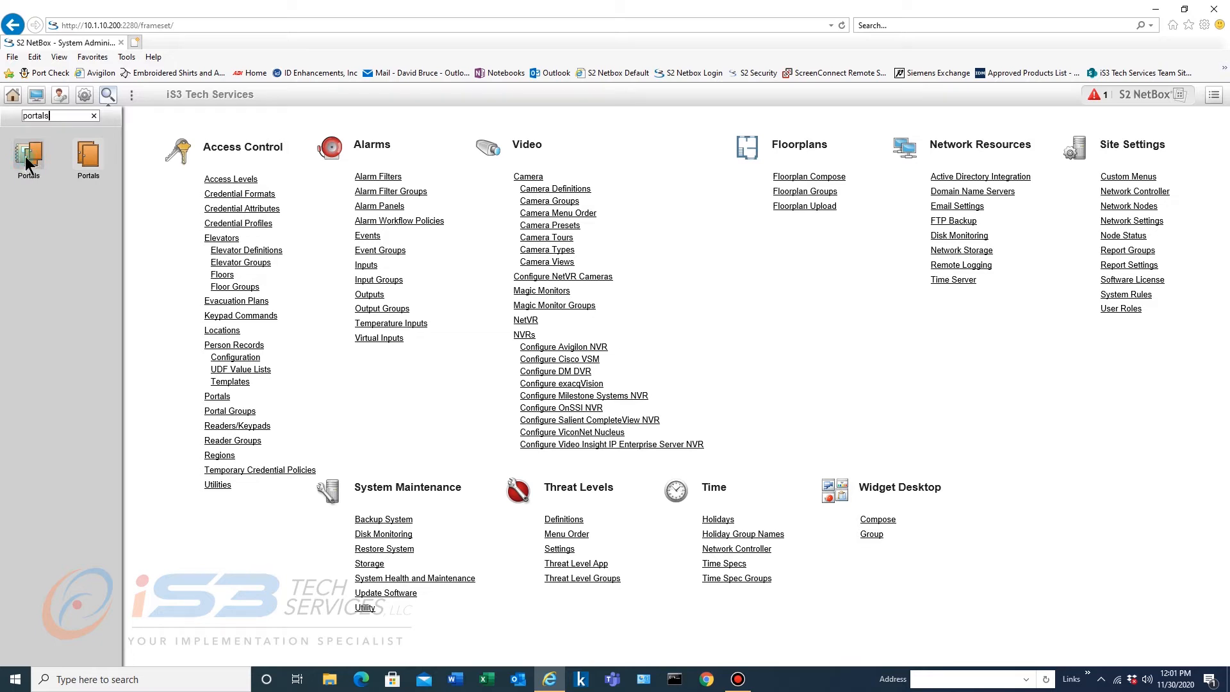
pyautogui.click(28, 154)
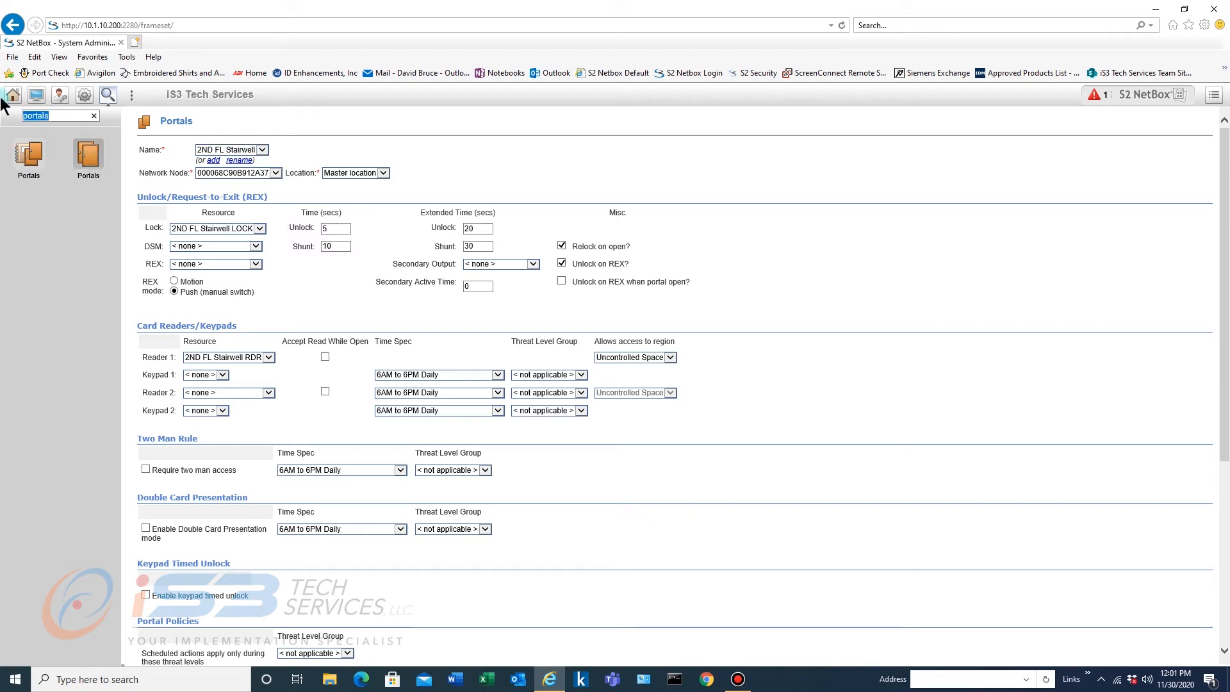
# Open Backup System via a 'back' search, scroll existing backups, then search 'input'.
pyautogui.write('backup')
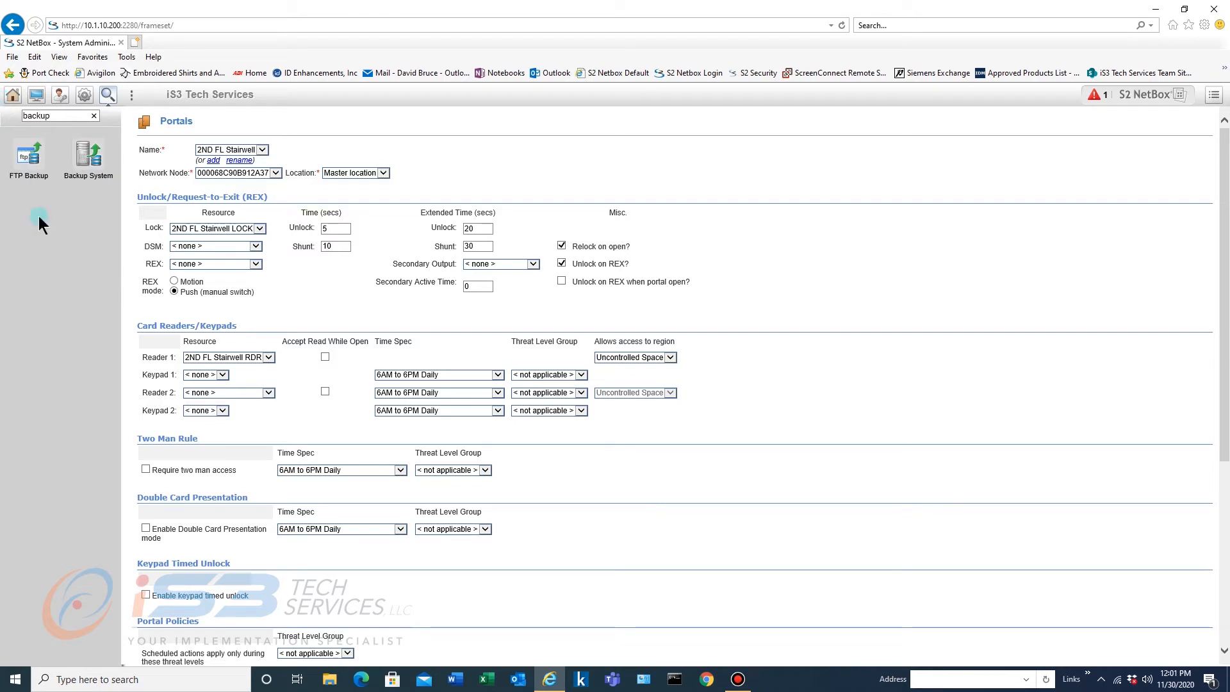
pyautogui.click(88, 154)
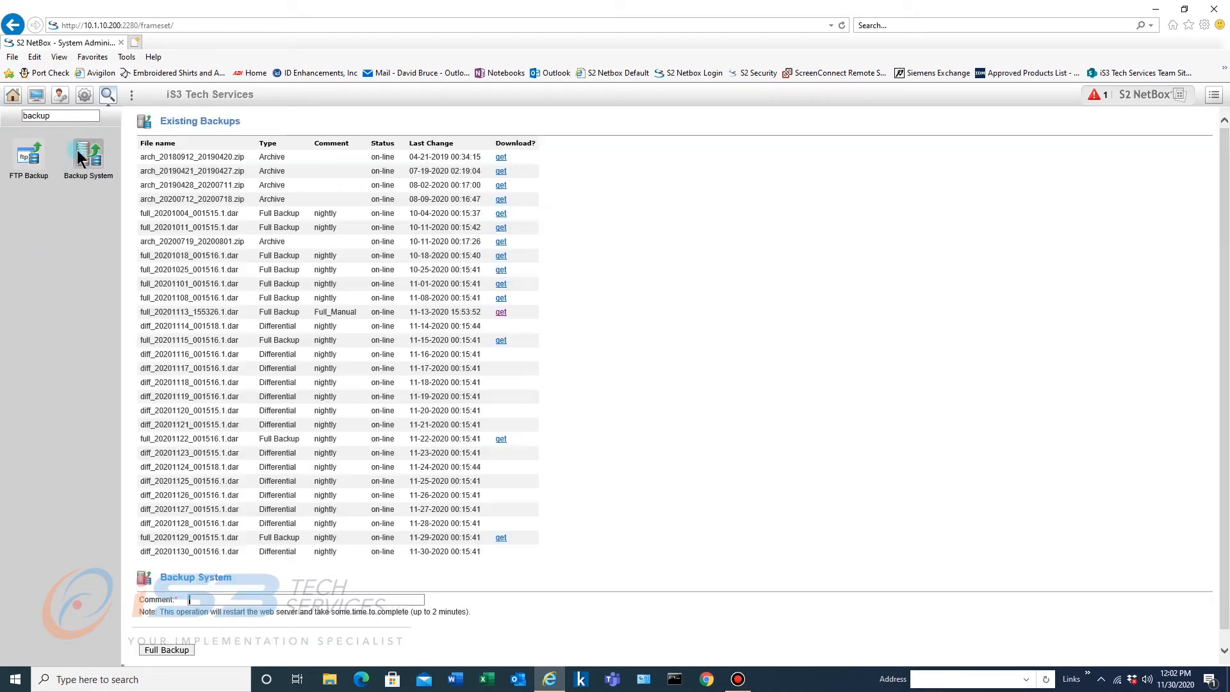
pyautogui.scroll(-3)
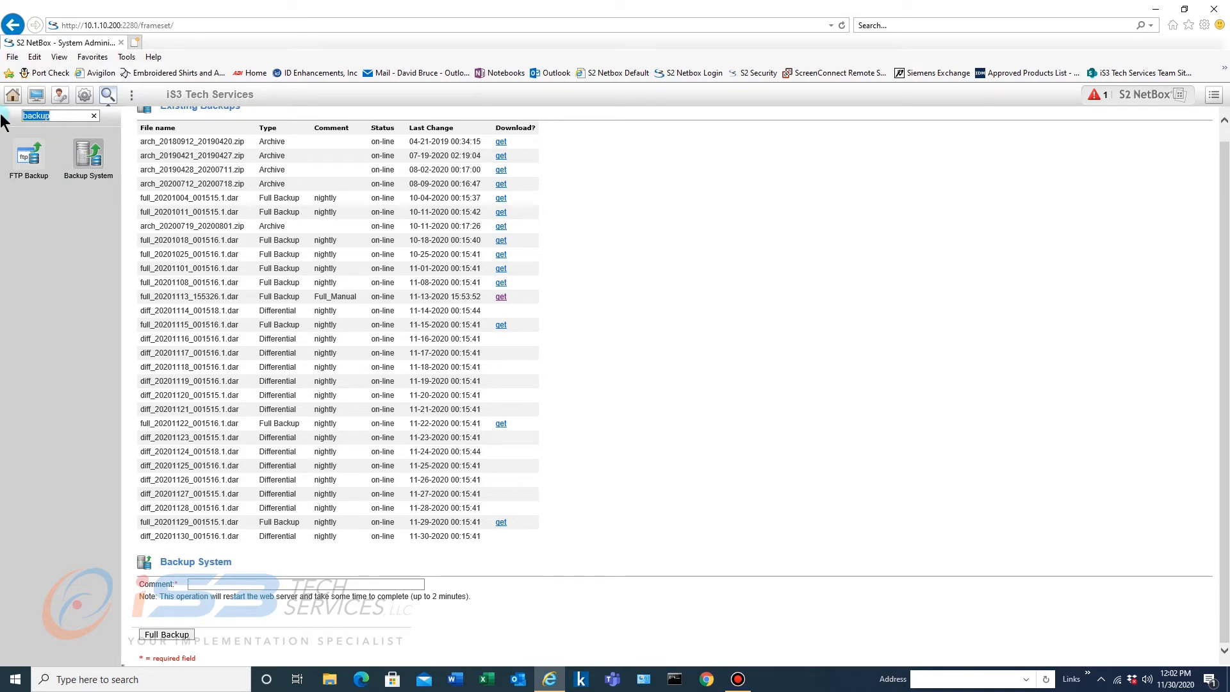
pyautogui.write('input')
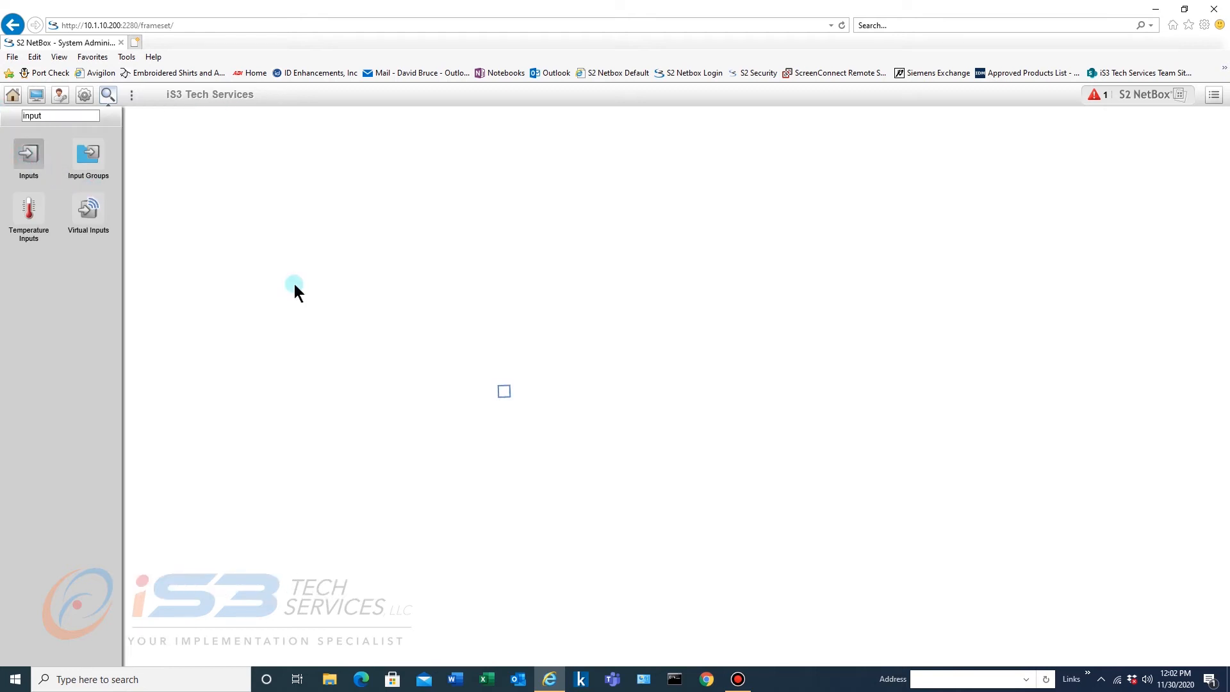
pyautogui.click(28, 154)
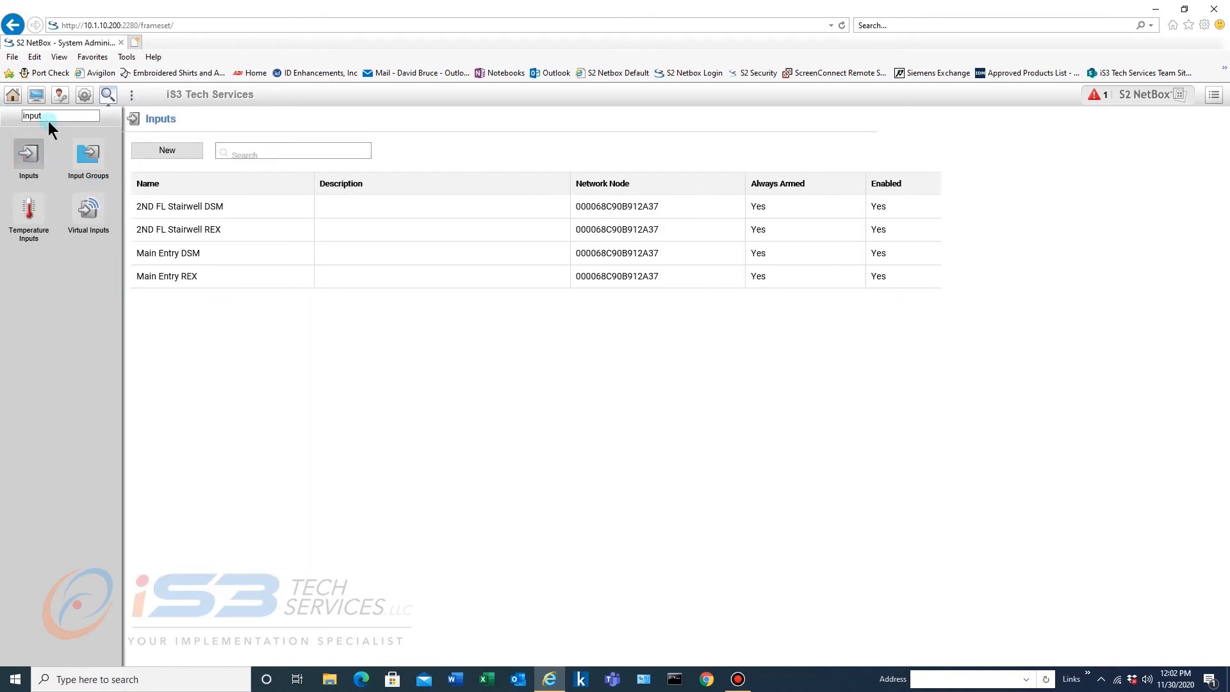
pyautogui.write('nodes')
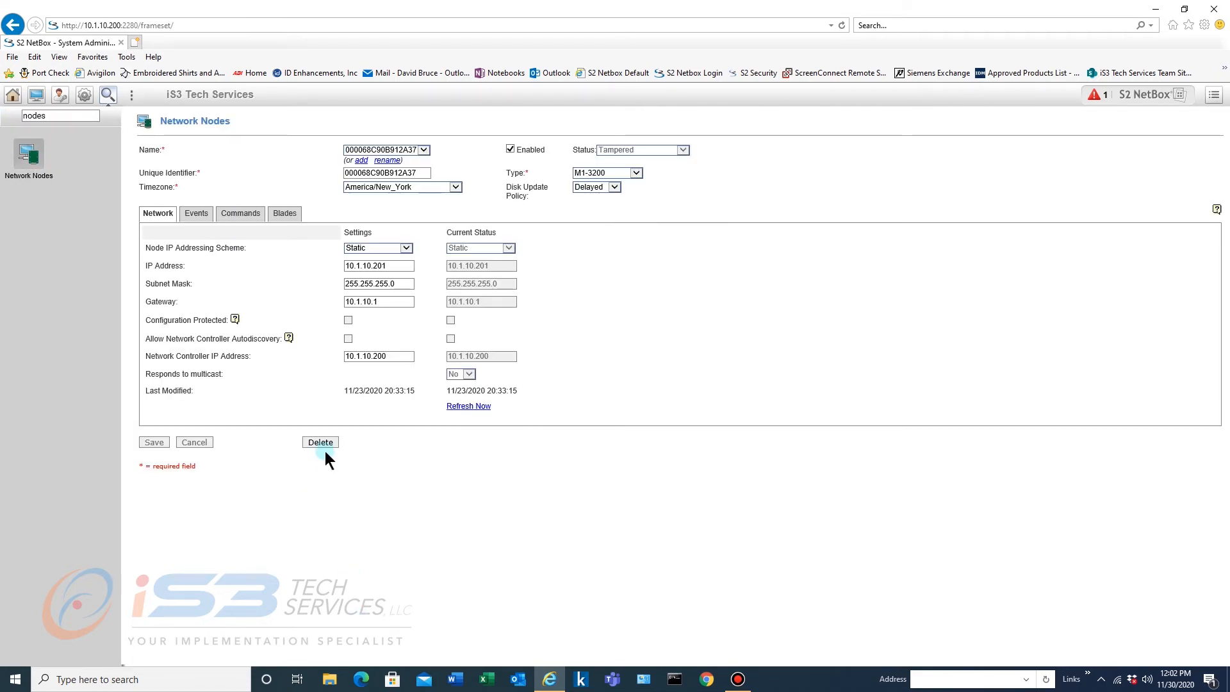
pyautogui.moveTo(212, 239)
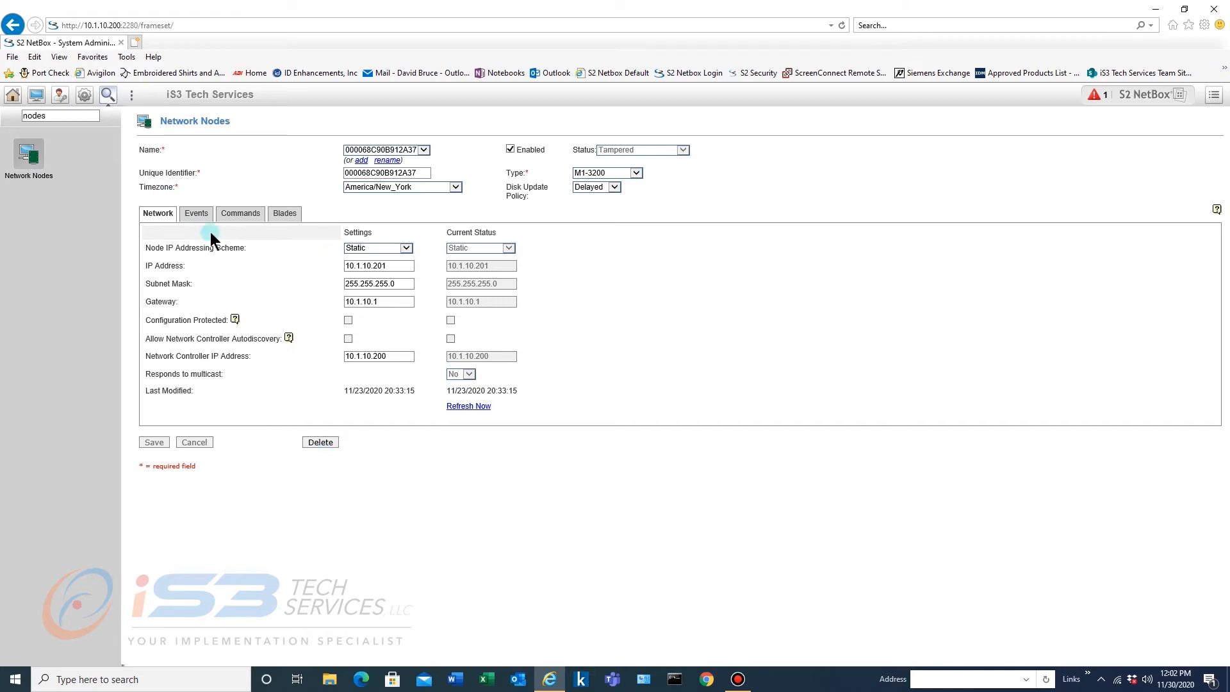
pyautogui.moveTo(723, 329)
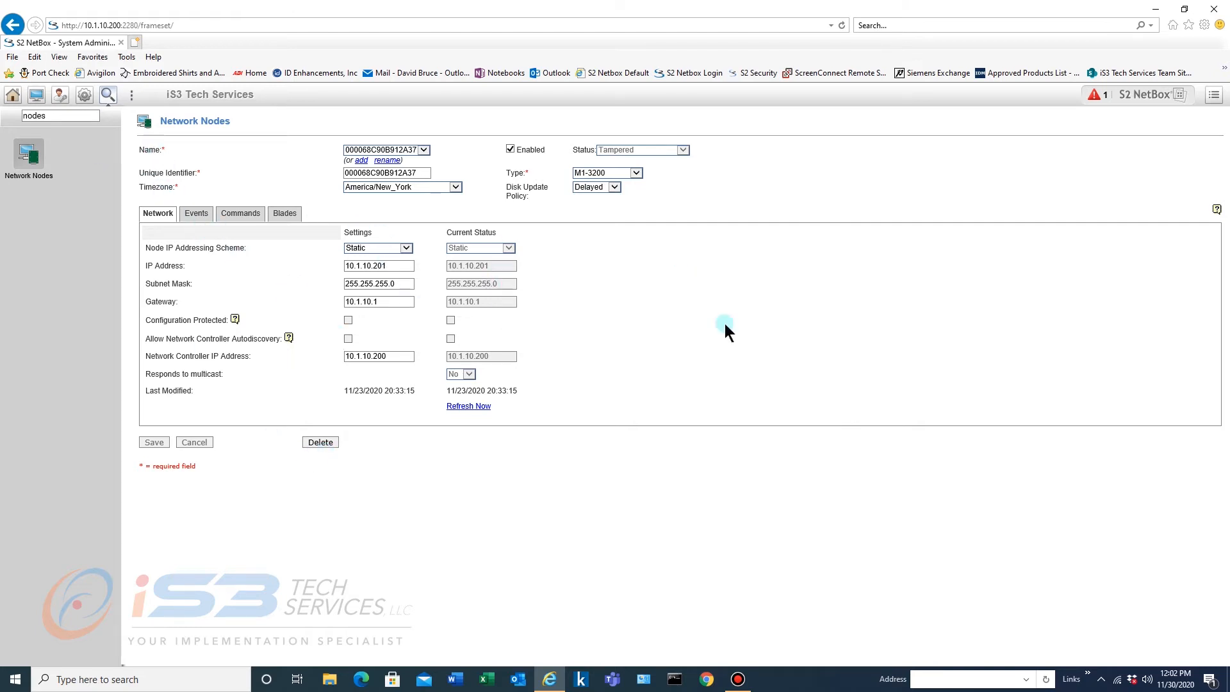
pyautogui.moveTo(14, 120)
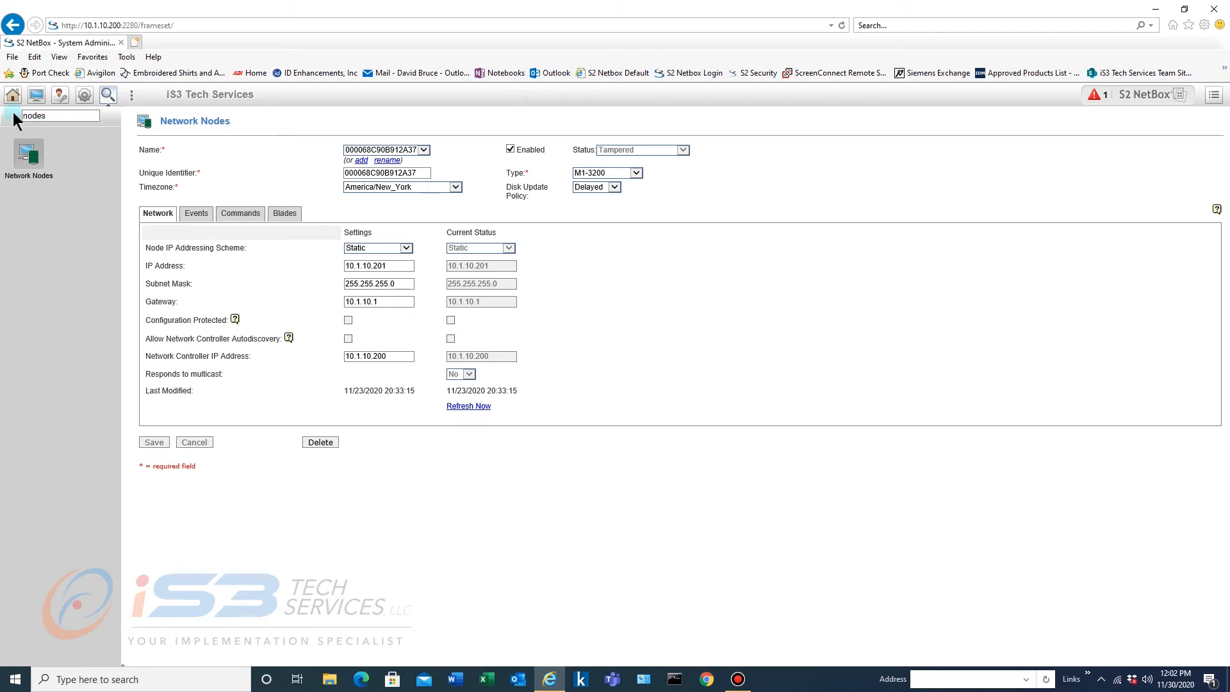
pyautogui.click(56, 116)
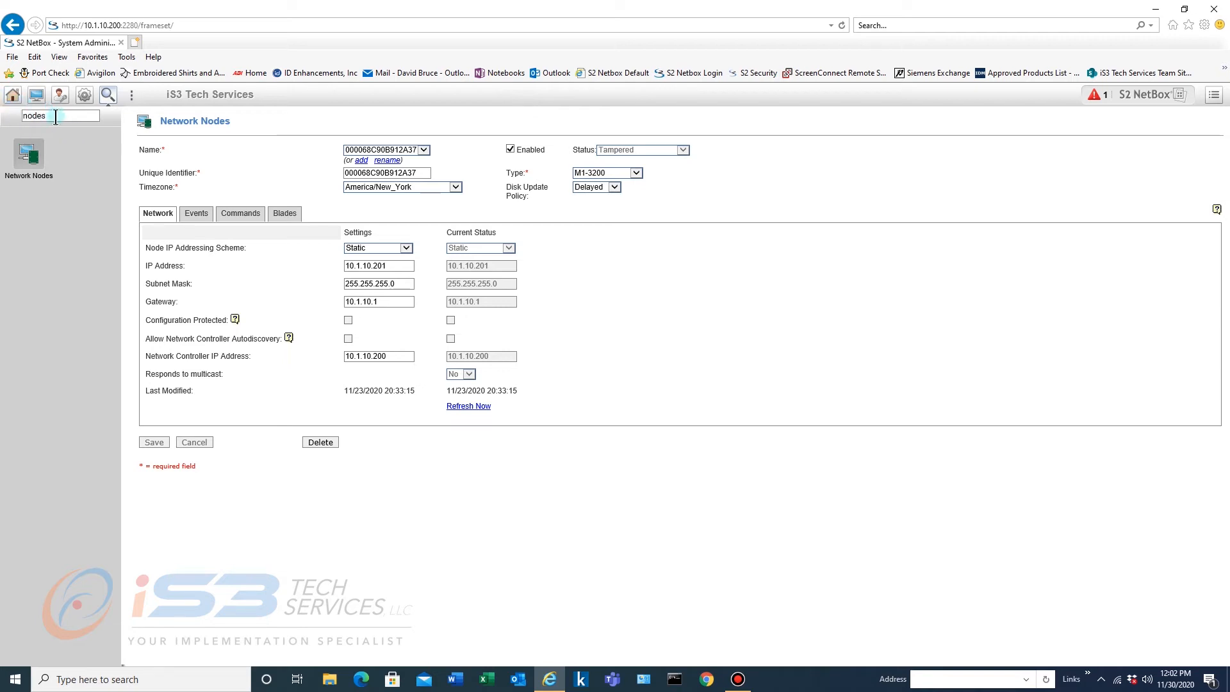
# Search 'controller' and open Network Controller Time Settings with time servers and timezone.
pyautogui.write('controller')
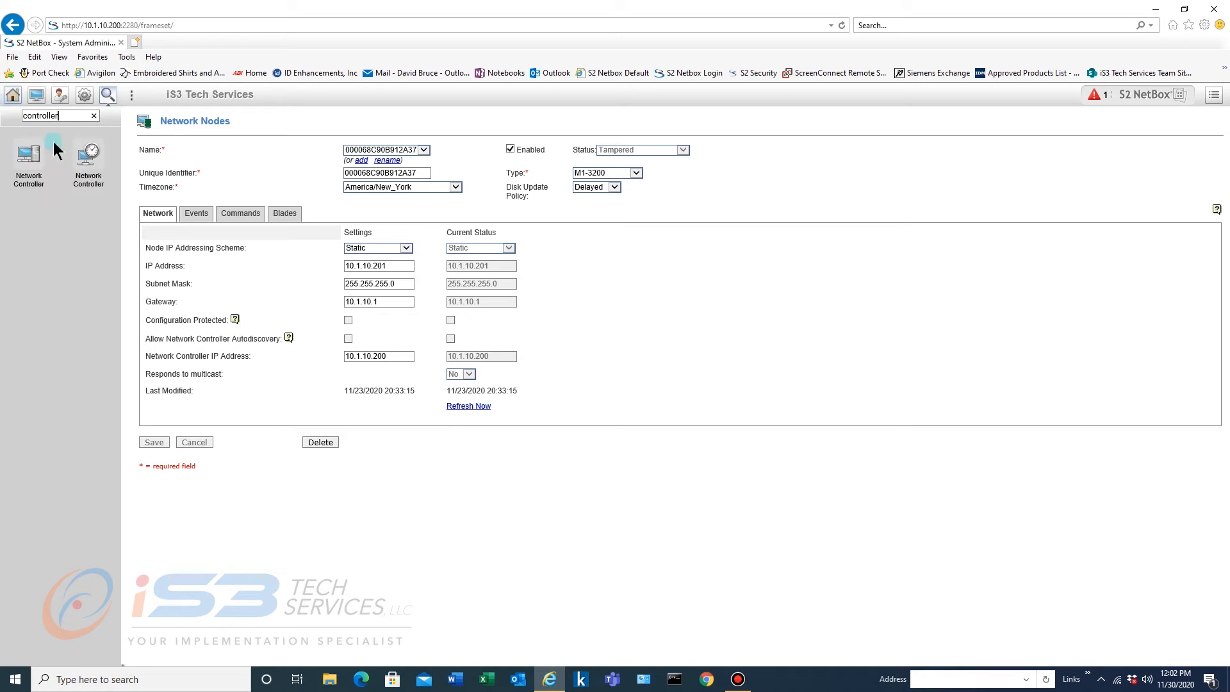
pyautogui.click(28, 154)
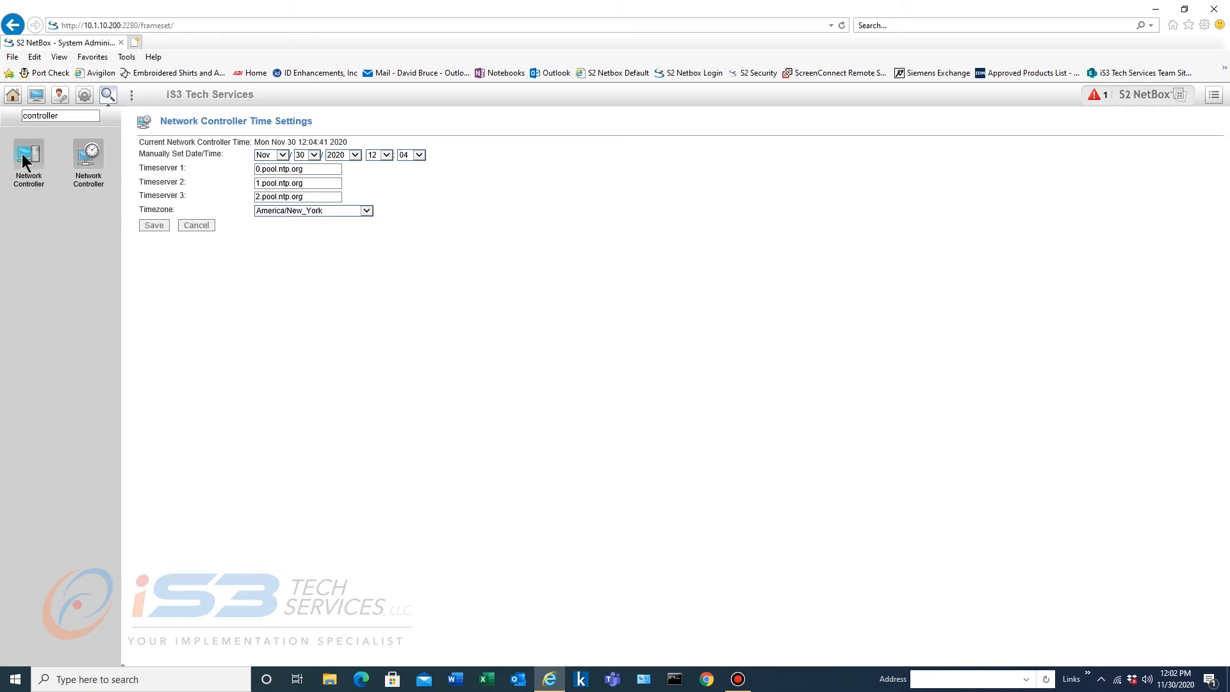
pyautogui.click(88, 154)
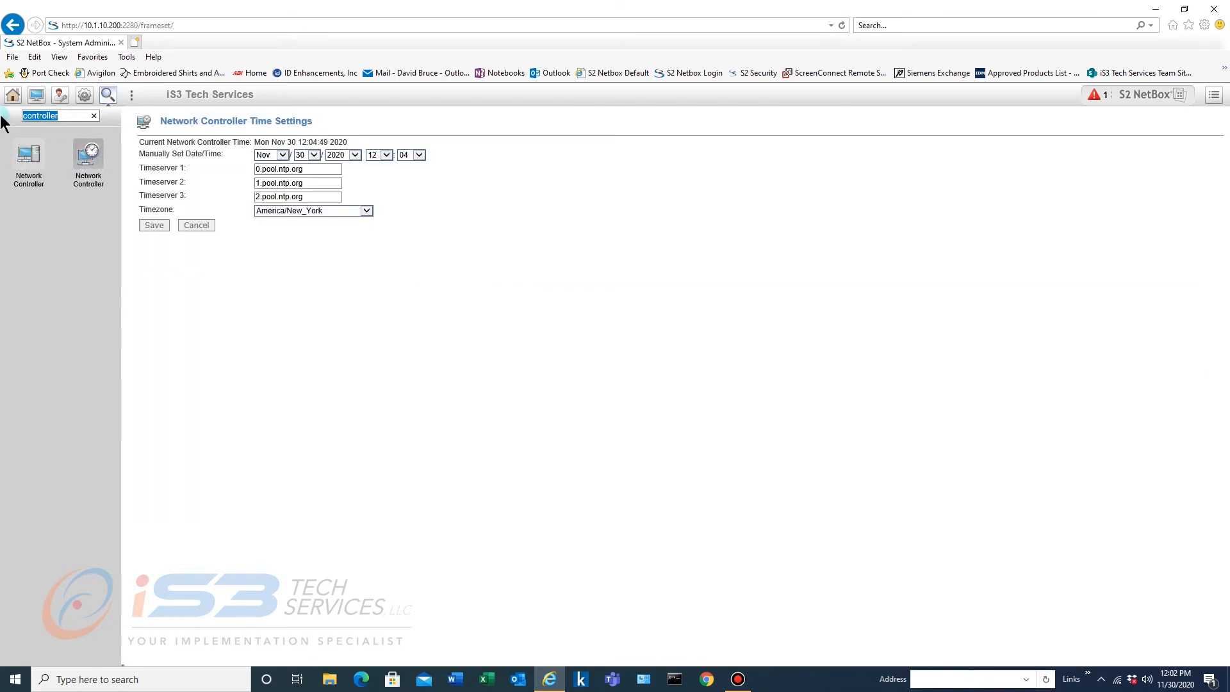
# Search 'utili', view the Duty Log Response page, then open the Utilities admin overview.
pyautogui.write('utili')
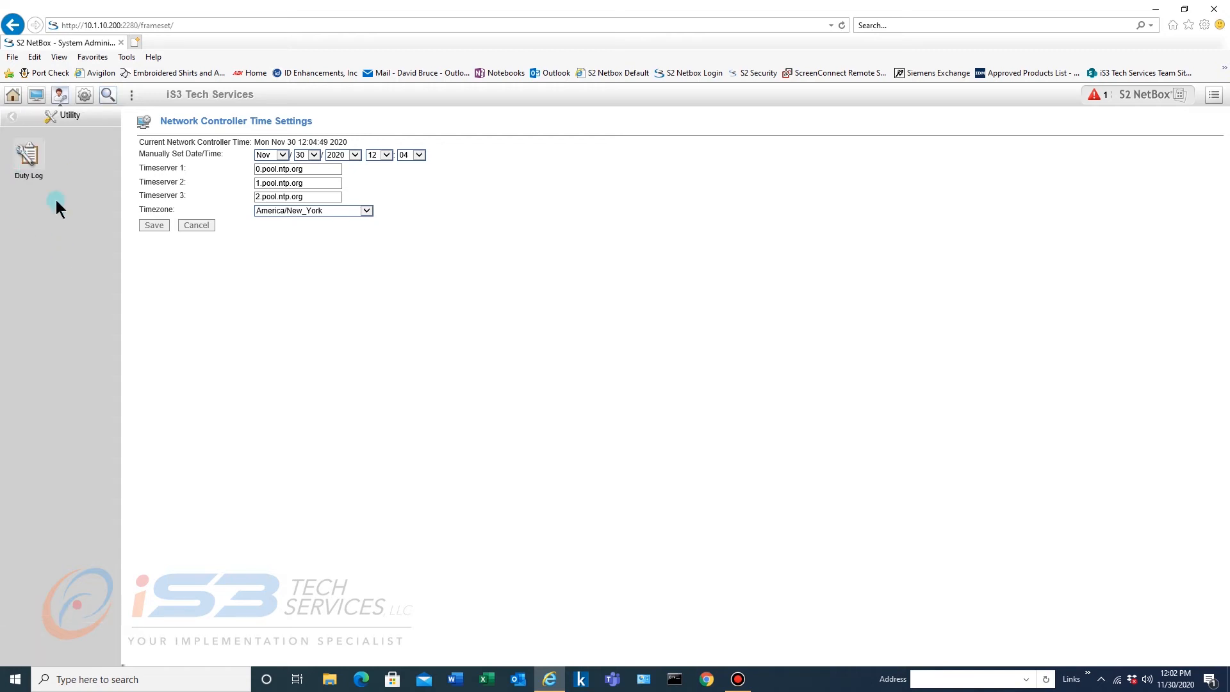
pyautogui.click(28, 157)
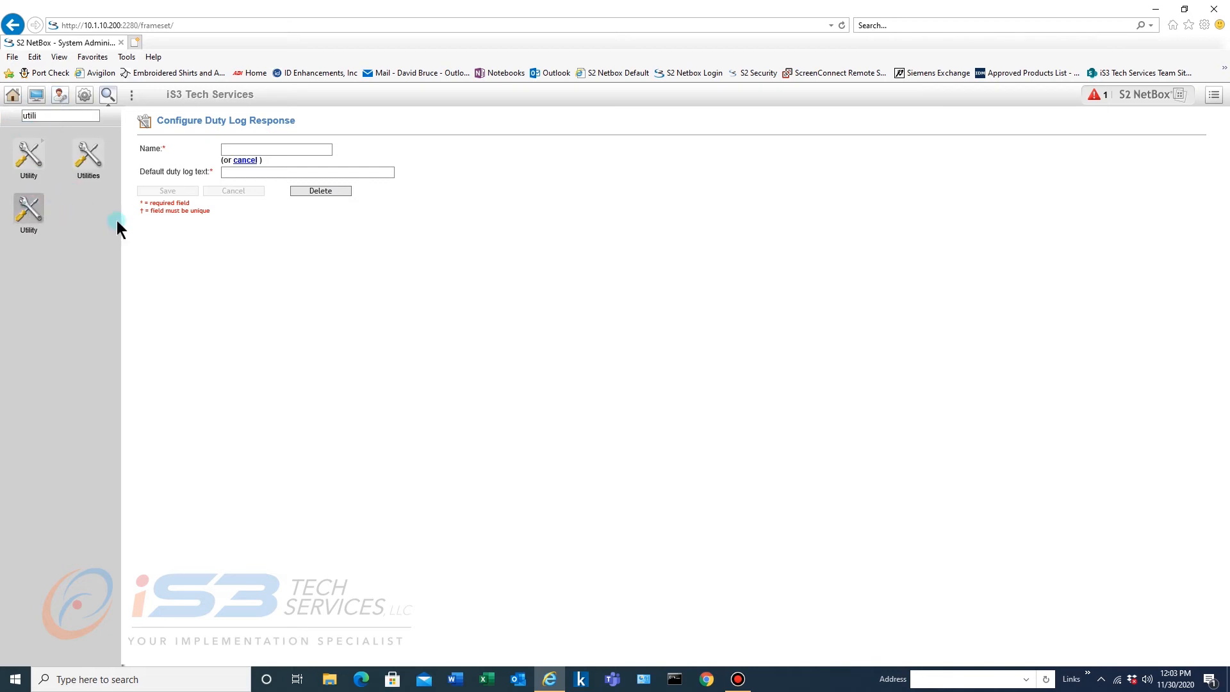
pyautogui.click(88, 155)
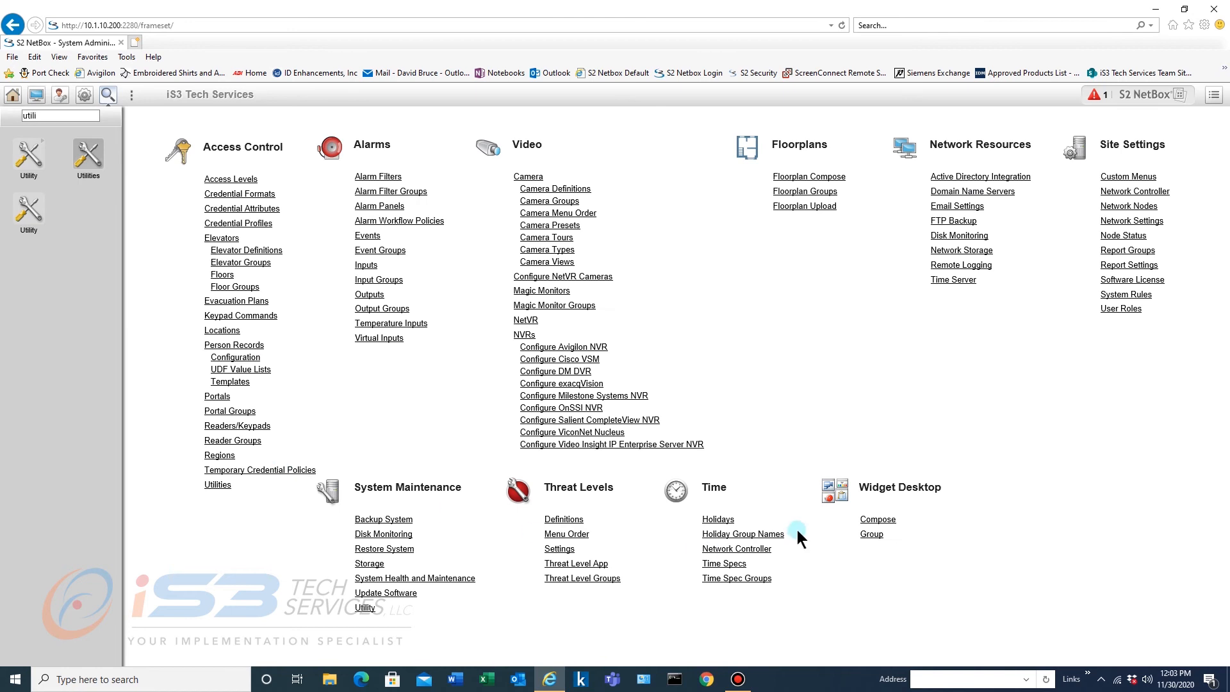
pyautogui.moveTo(541, 666)
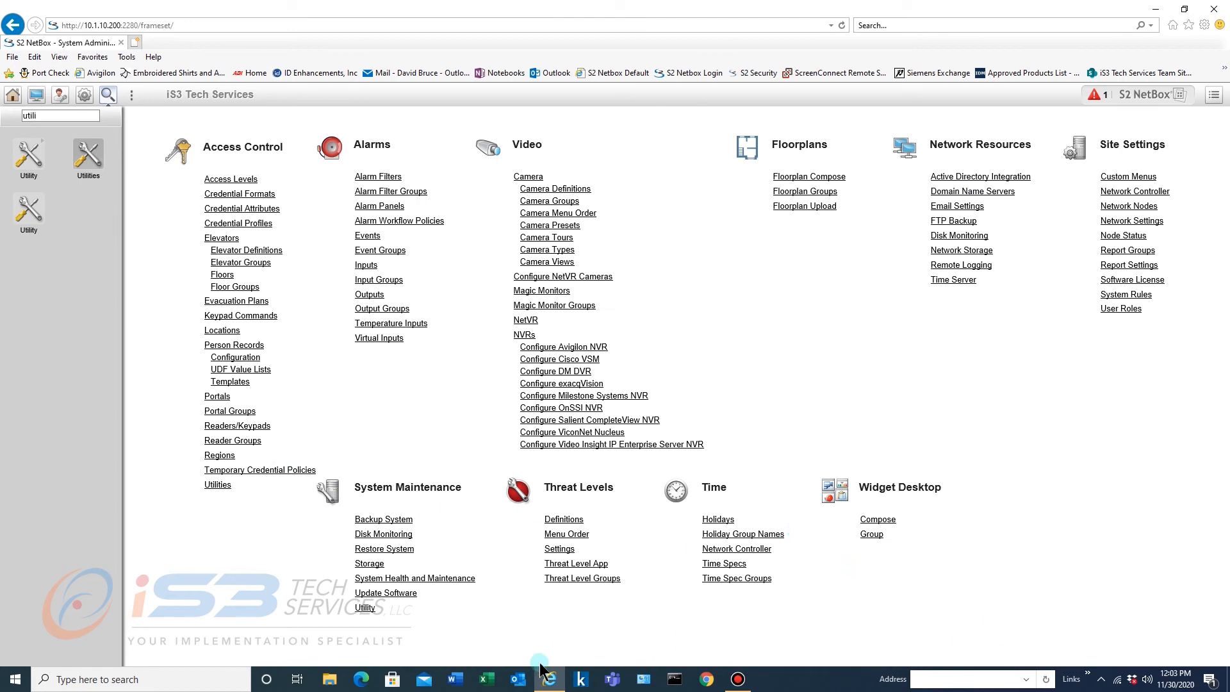
pyautogui.moveTo(139, 161)
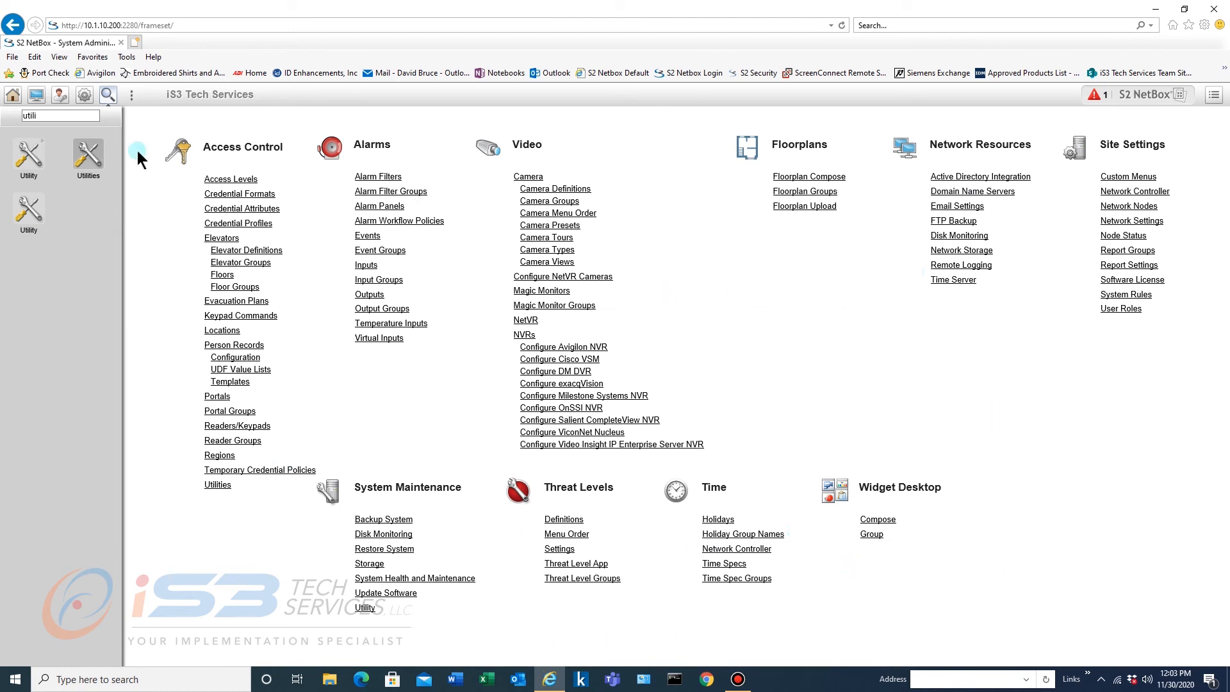
pyautogui.moveTo(115, 162)
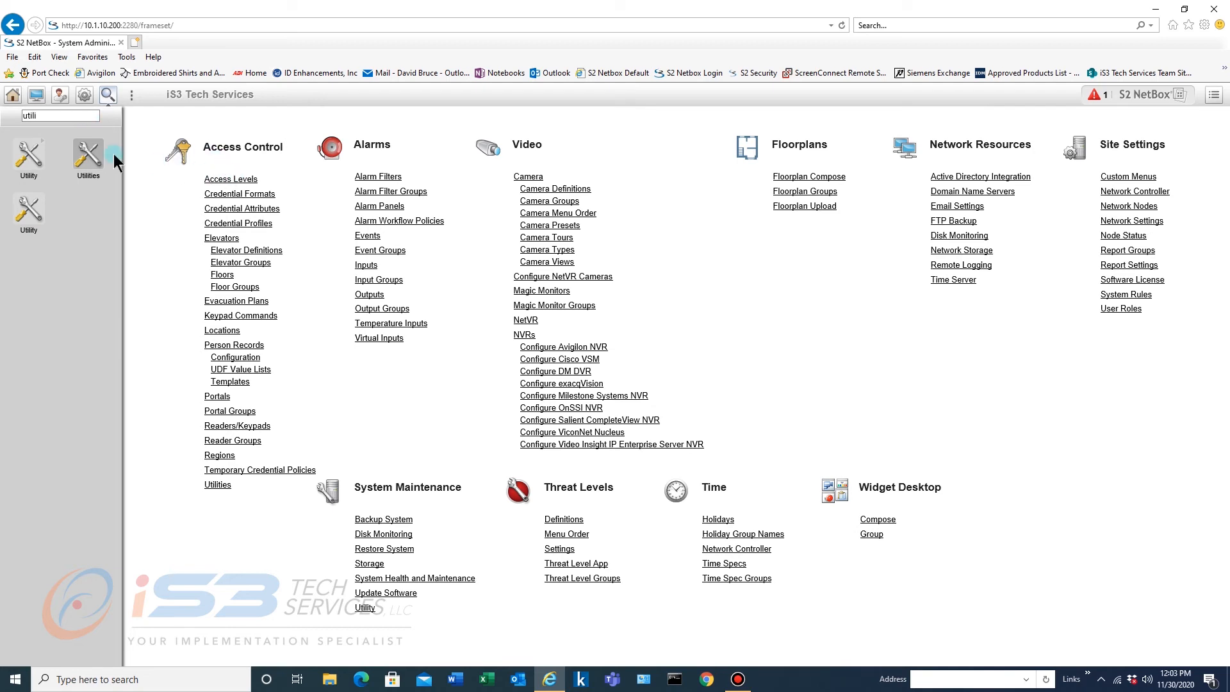
# Replace the search term with 'forma' and view the 26-bit Credential Formats page.
pyautogui.tripleClick(59, 115)
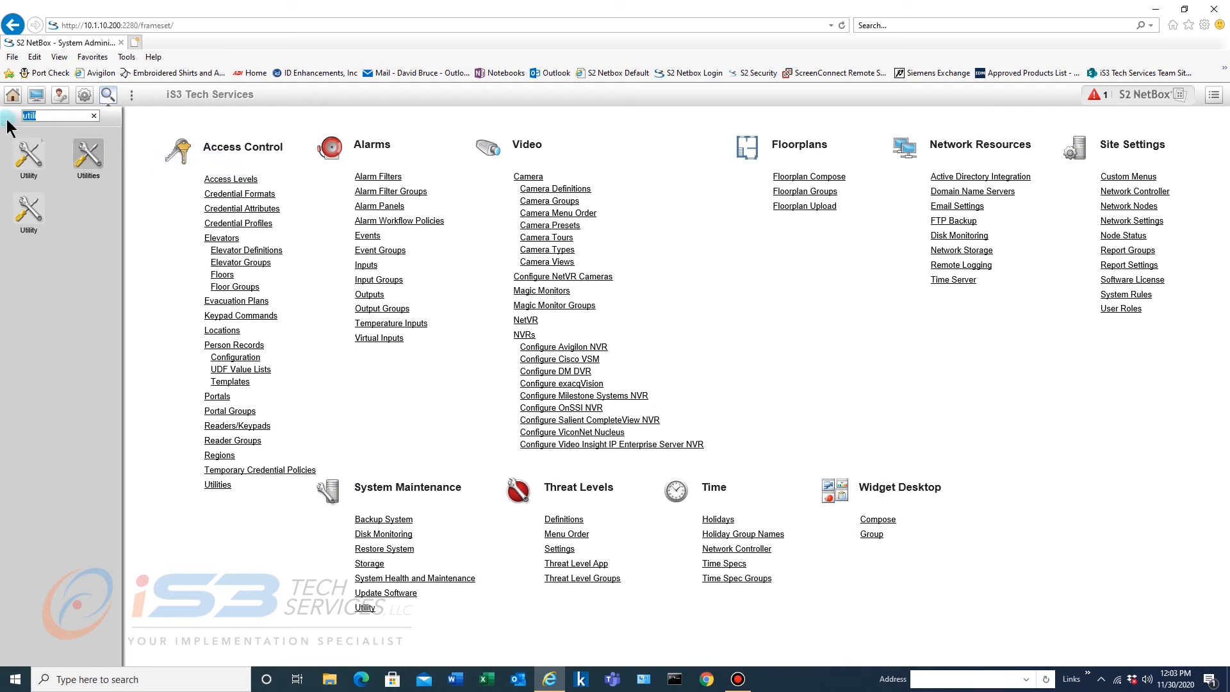
pyautogui.write('forma')
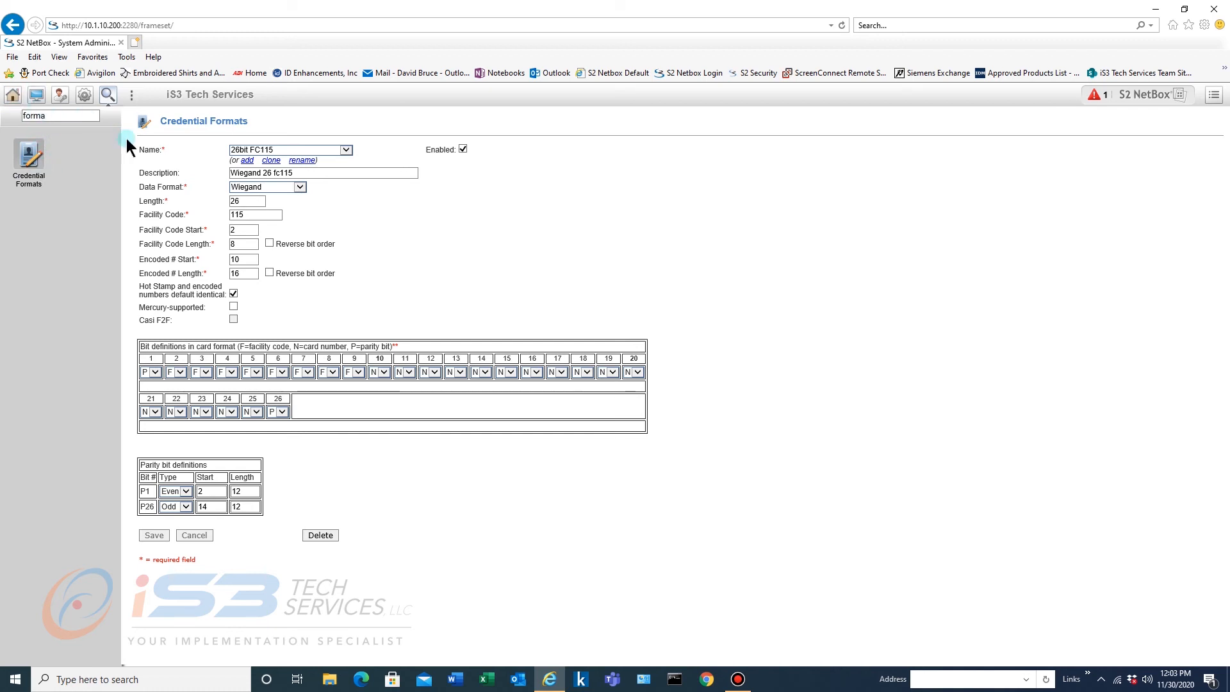
pyautogui.click(13, 94)
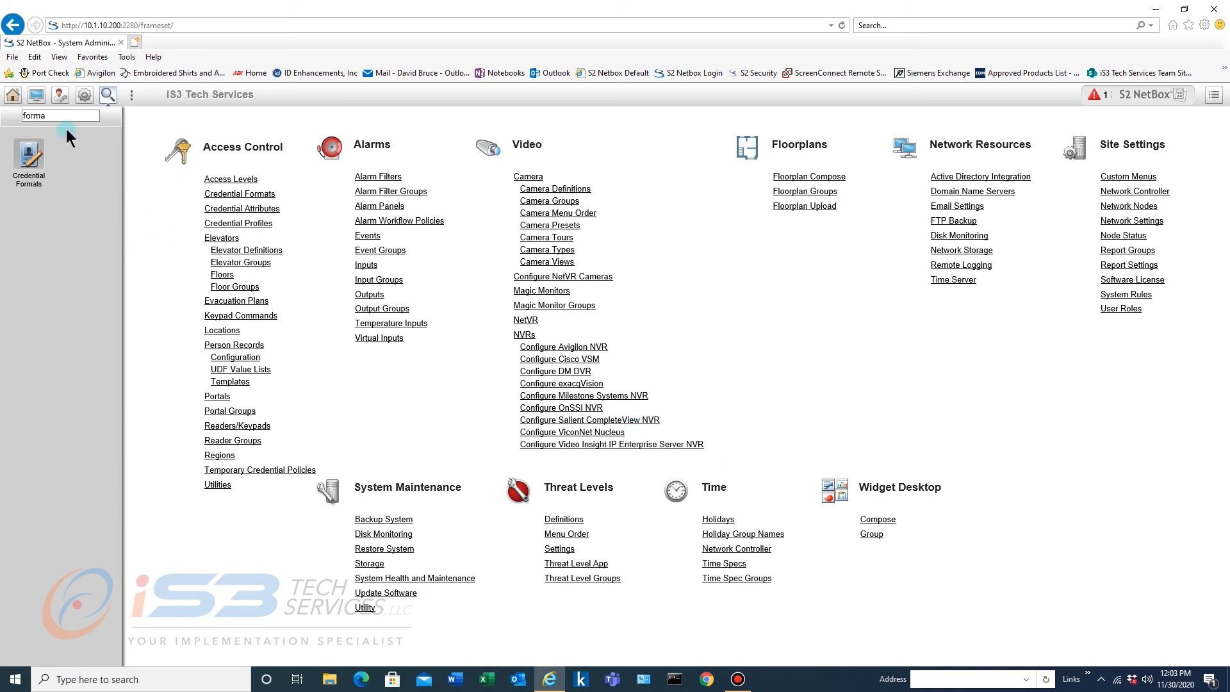
# Search 'people' and open the People Search form.
pyautogui.write('person')
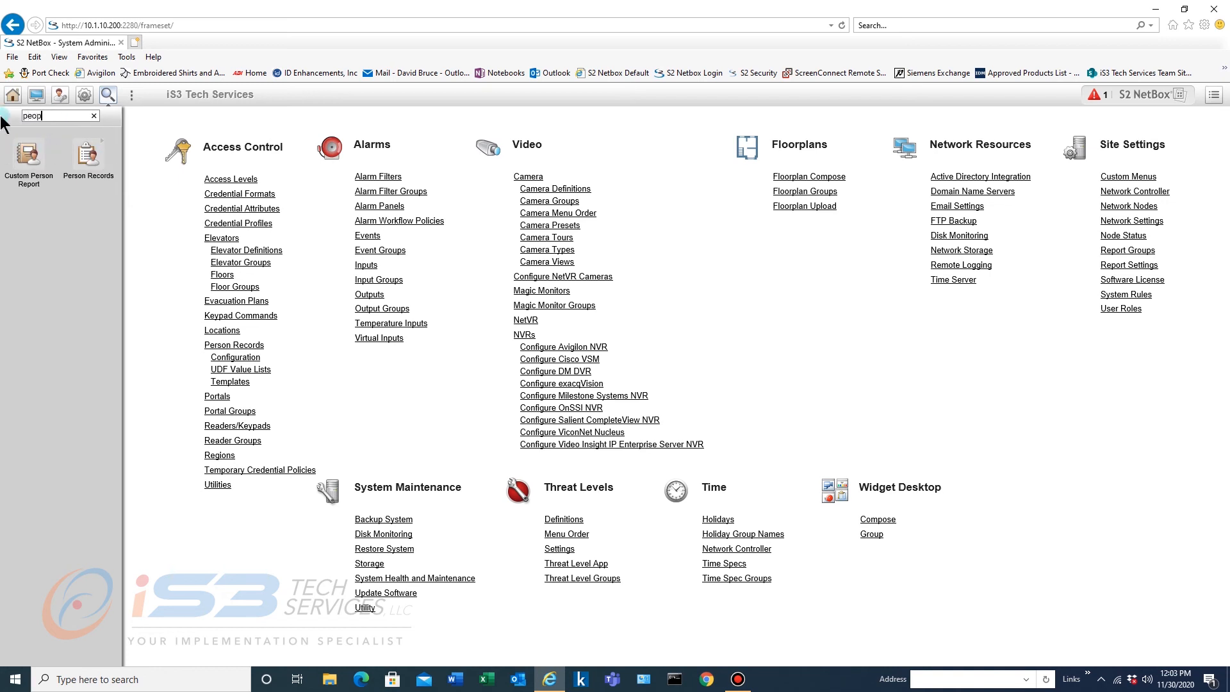
pyautogui.write('le')
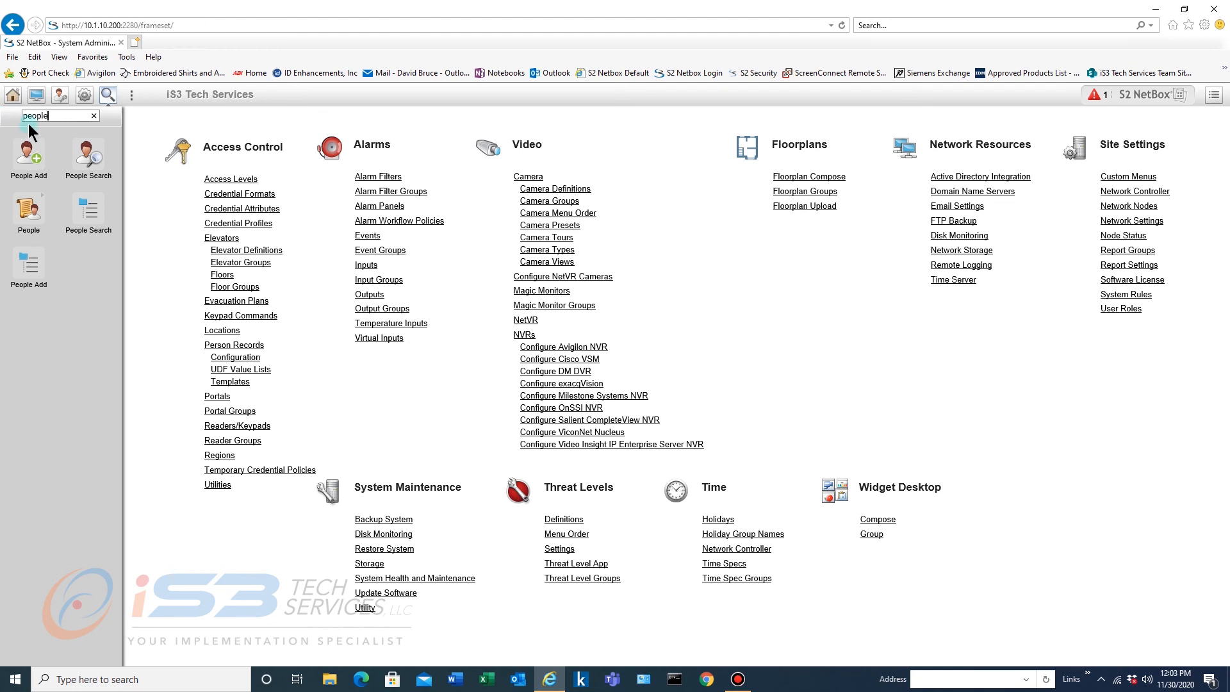
pyautogui.click(88, 157)
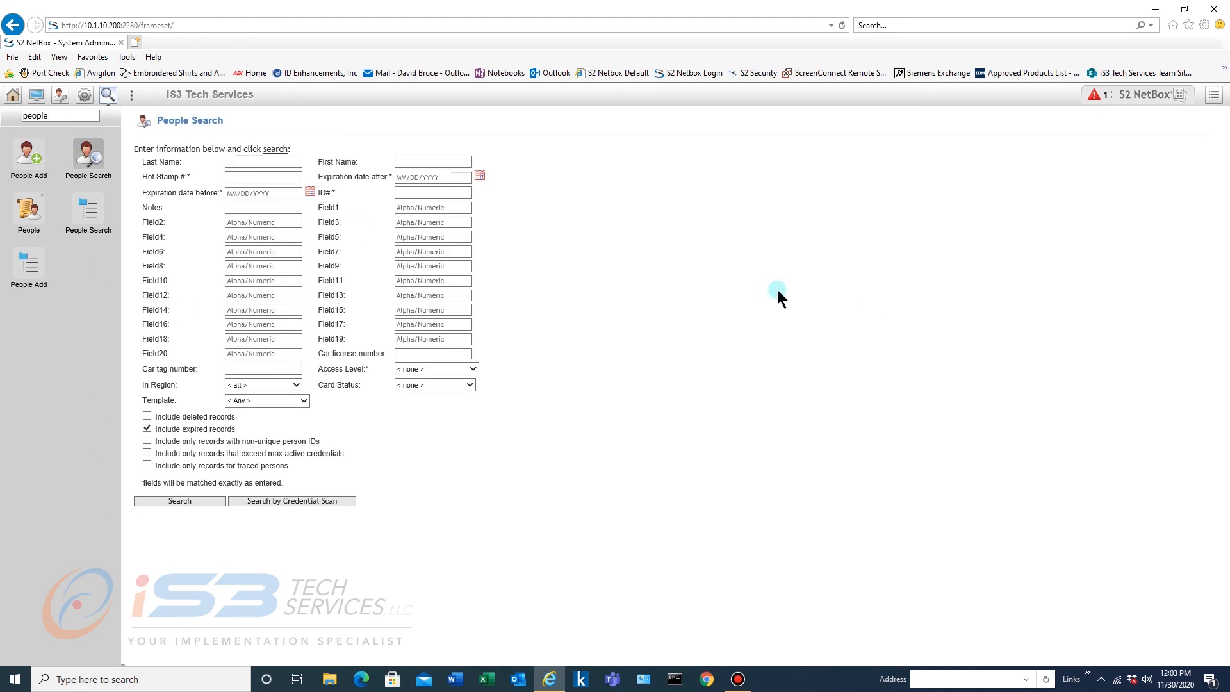